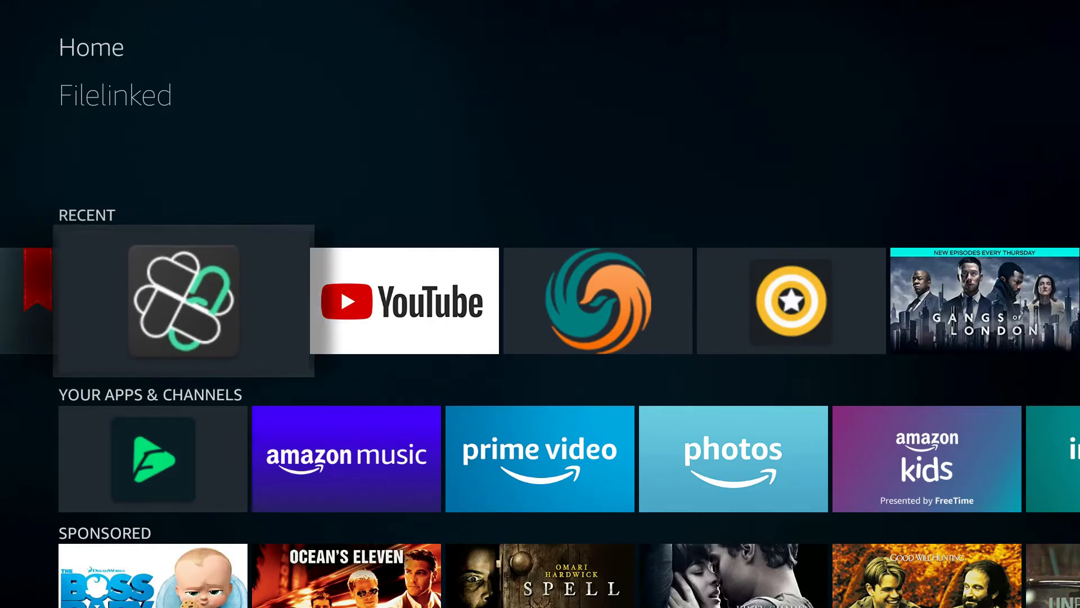
Launch Filelinked and enter store code 33363796 on the keypad
{"action": "left_click", "coordinate": [184, 303]}
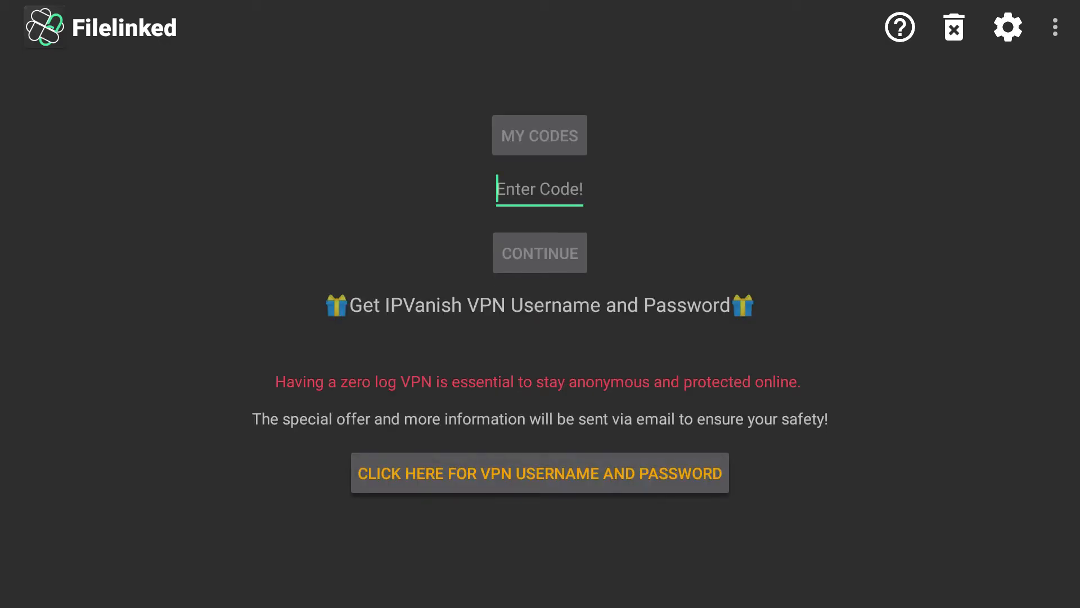
{"action": "left_click", "coordinate": [539, 472]}
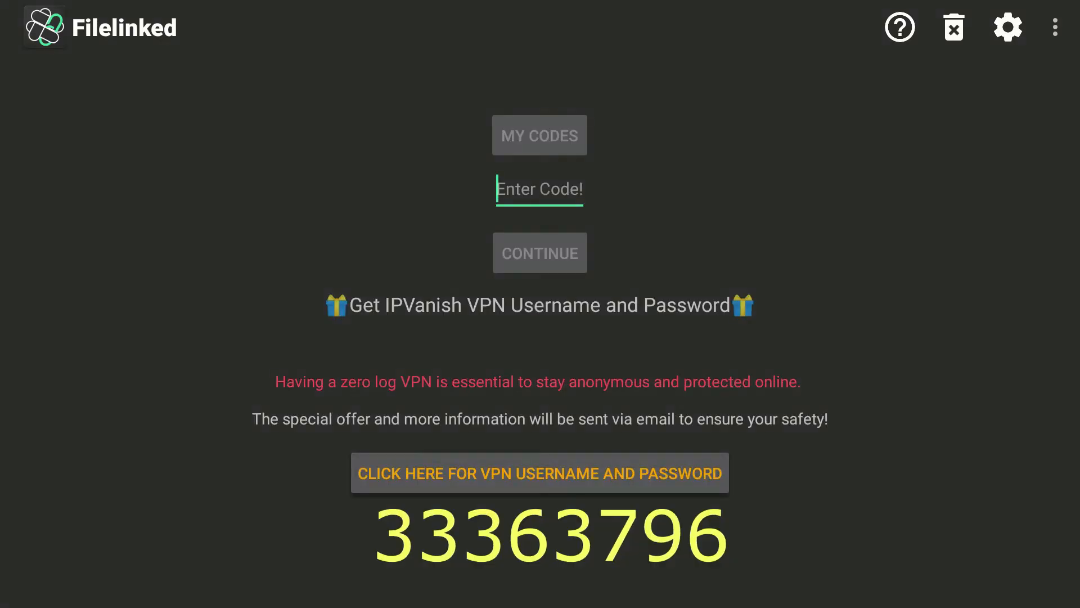
{"action": "left_click", "coordinate": [539, 189]}
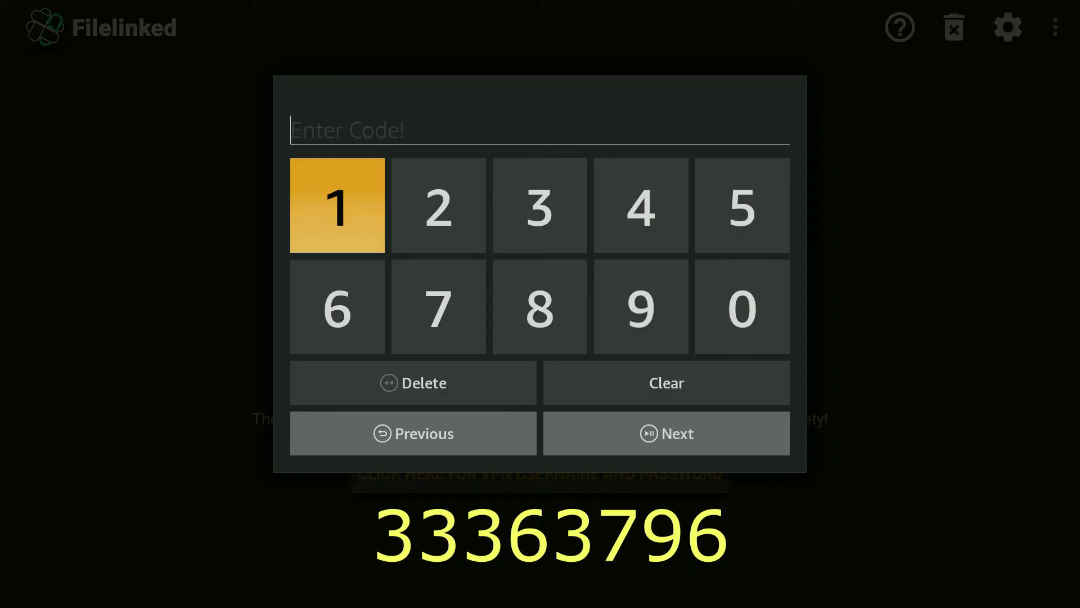
{"action": "left_click", "coordinate": [539, 205]}
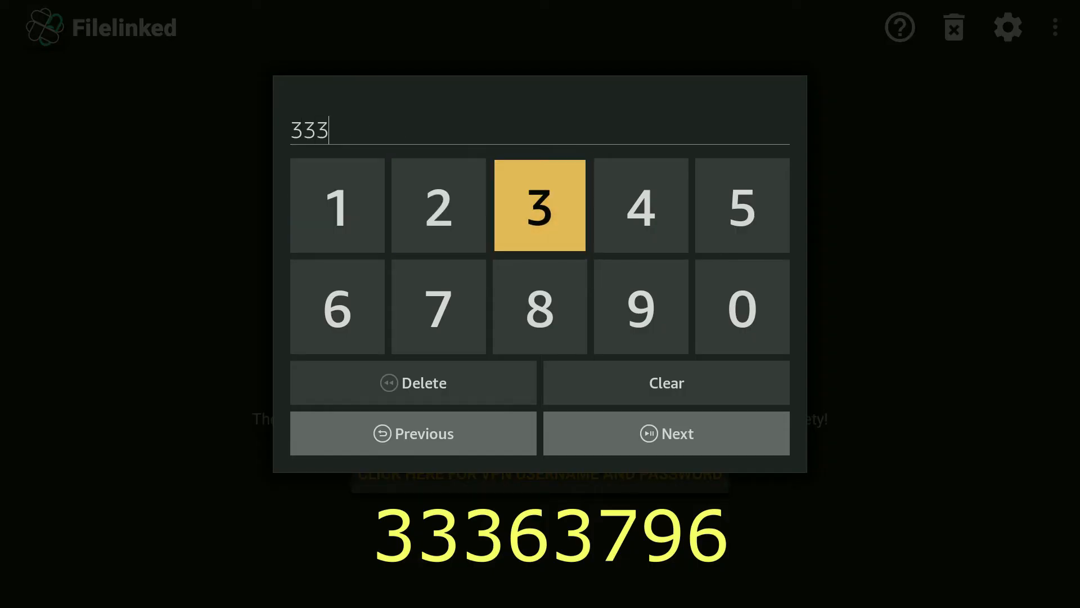
{"action": "key", "text": "Down"}
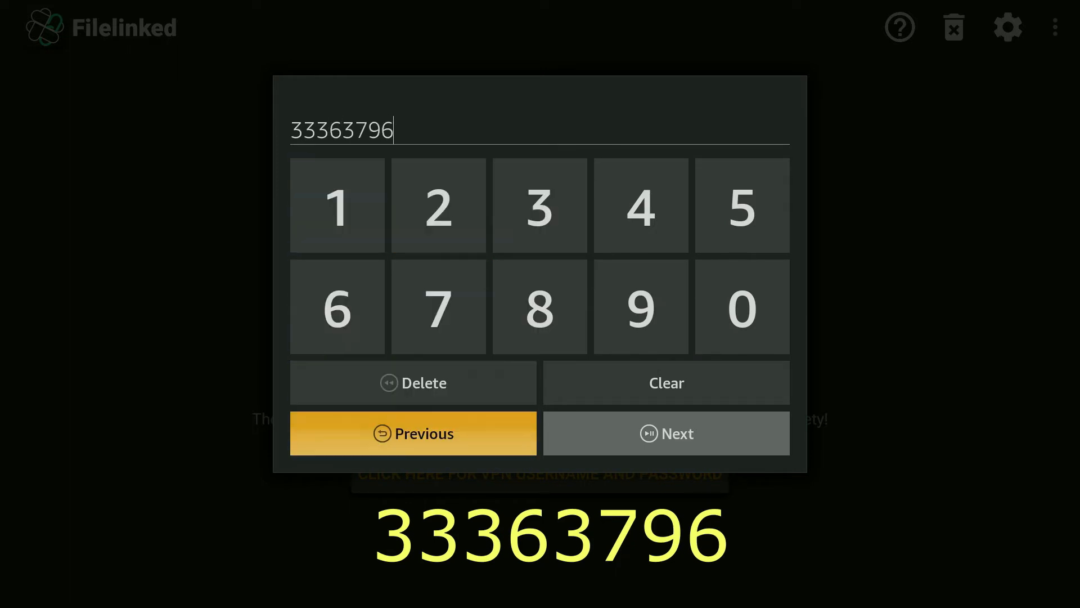
{"action": "left_click", "coordinate": [666, 432]}
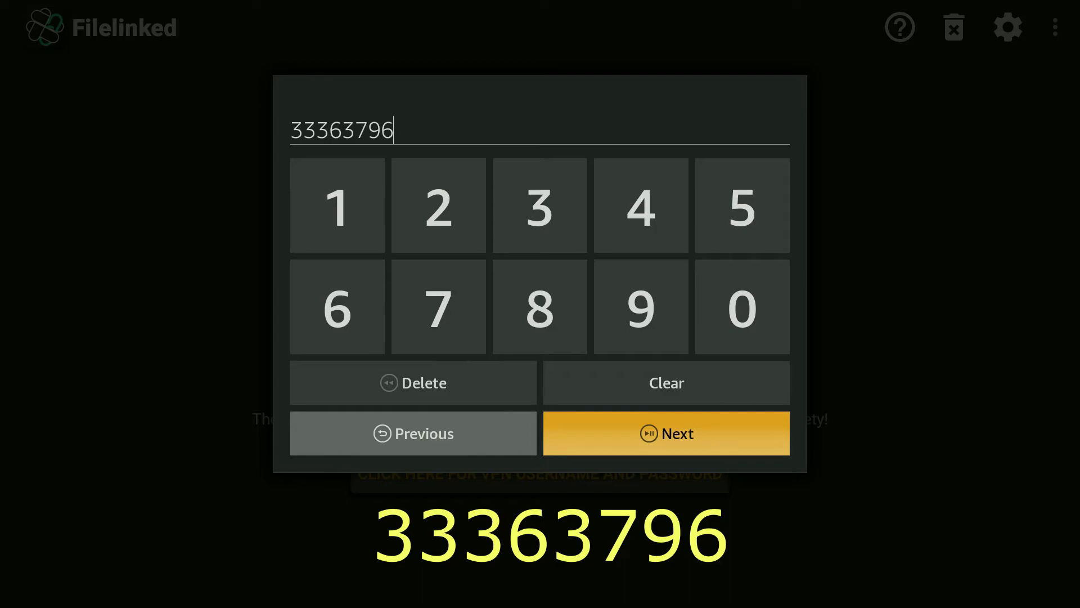
{"action": "left_click", "coordinate": [665, 432]}
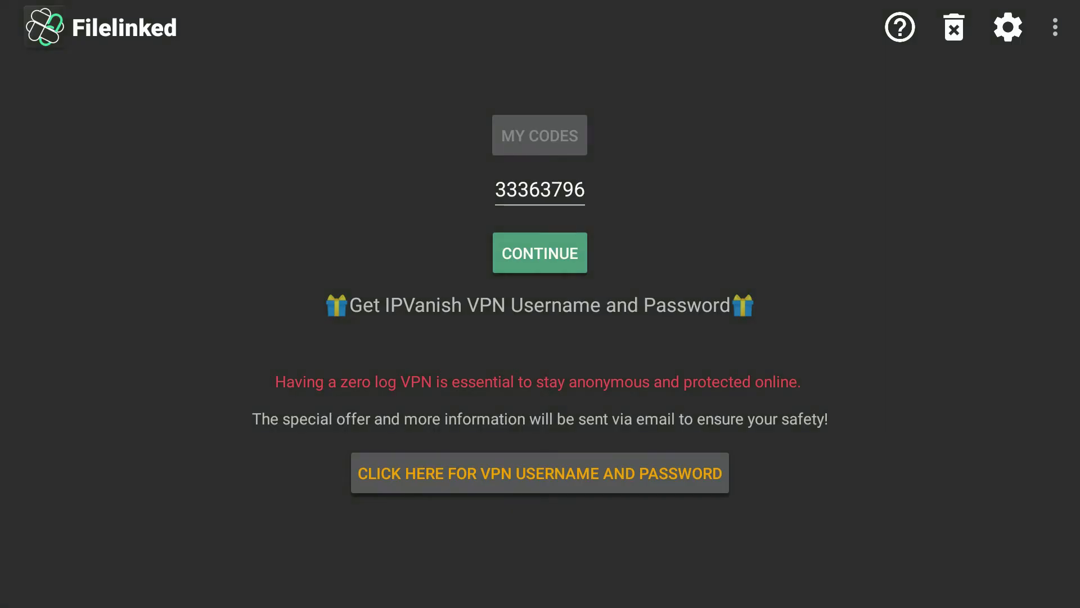
Load the code's store, dismiss the welcome and guide pop-ups, and download ES File Explorer Pro Version
{"action": "left_click", "coordinate": [540, 252]}
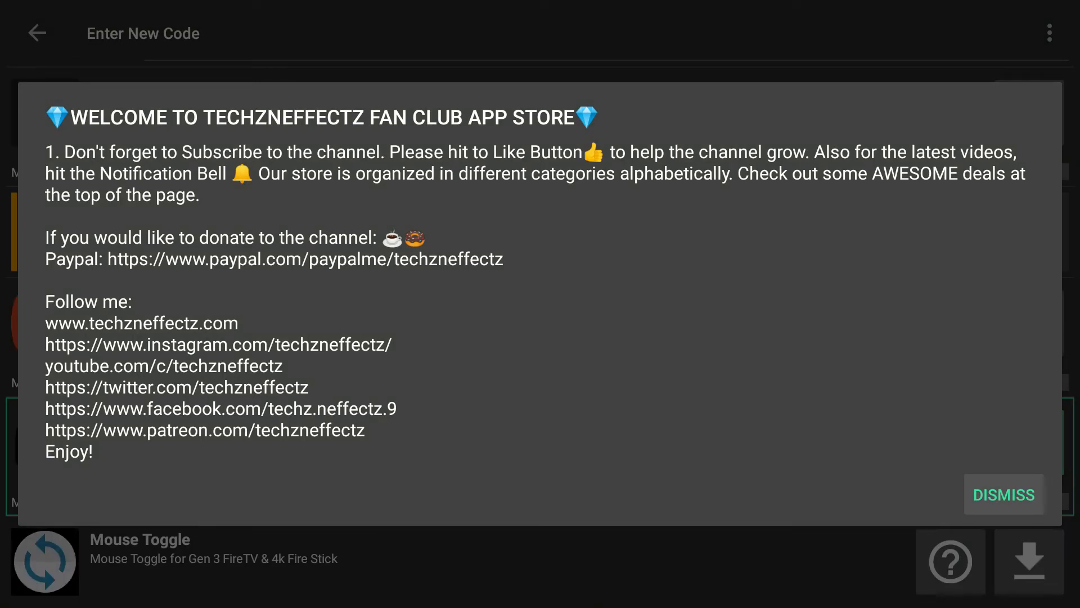
{"action": "left_click", "coordinate": [1003, 495]}
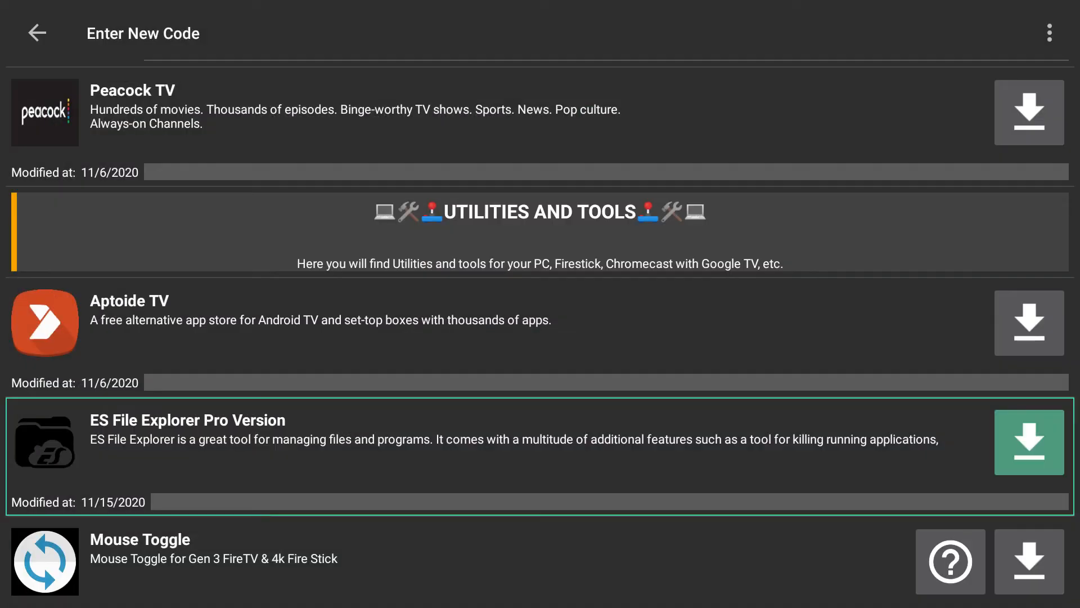
{"action": "scroll", "scroll_direction": "down", "scroll_amount": 3}
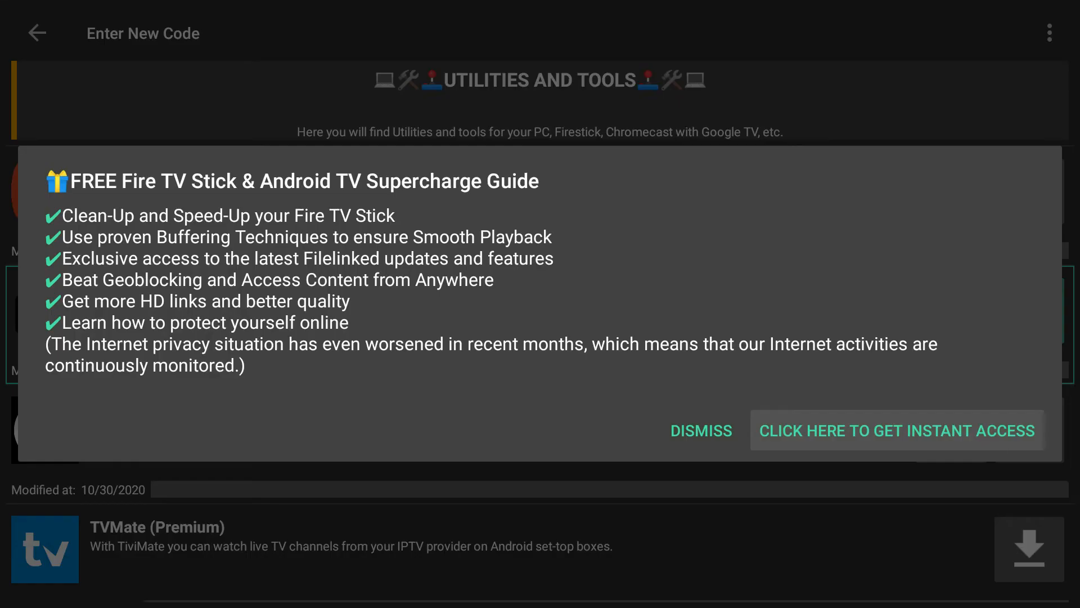
{"action": "left_click", "coordinate": [700, 430]}
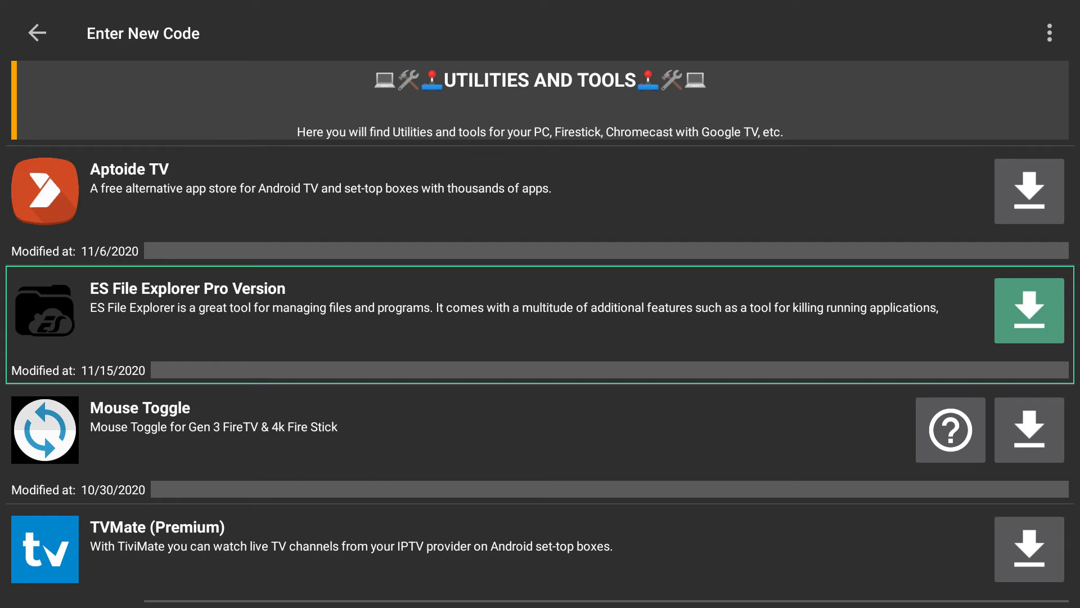
{"action": "left_click", "coordinate": [1028, 310]}
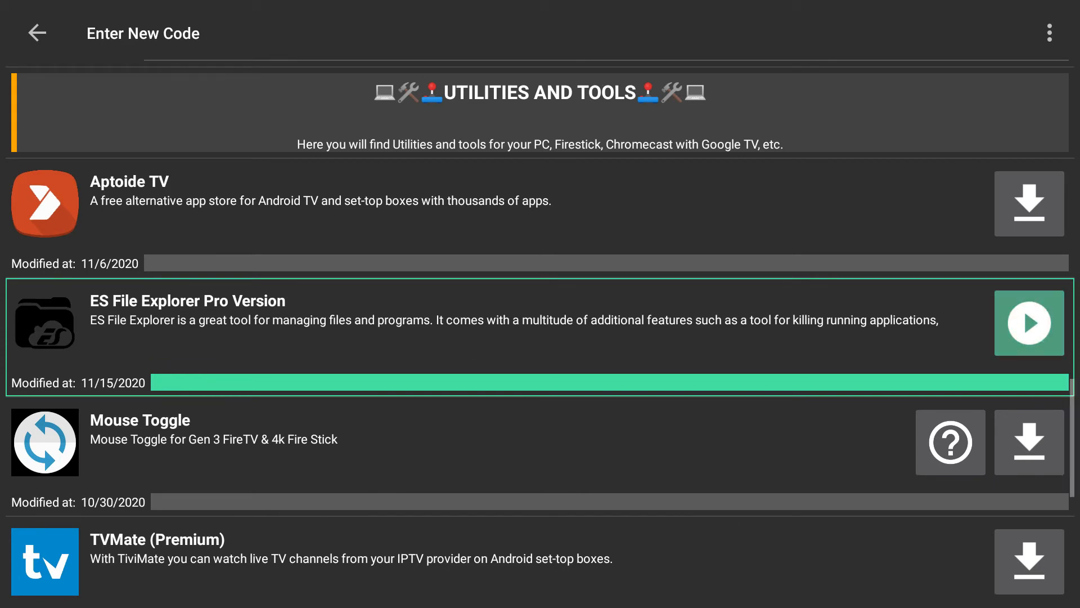
Install the downloaded ES File Explorer and open it
{"action": "left_click", "coordinate": [1028, 322]}
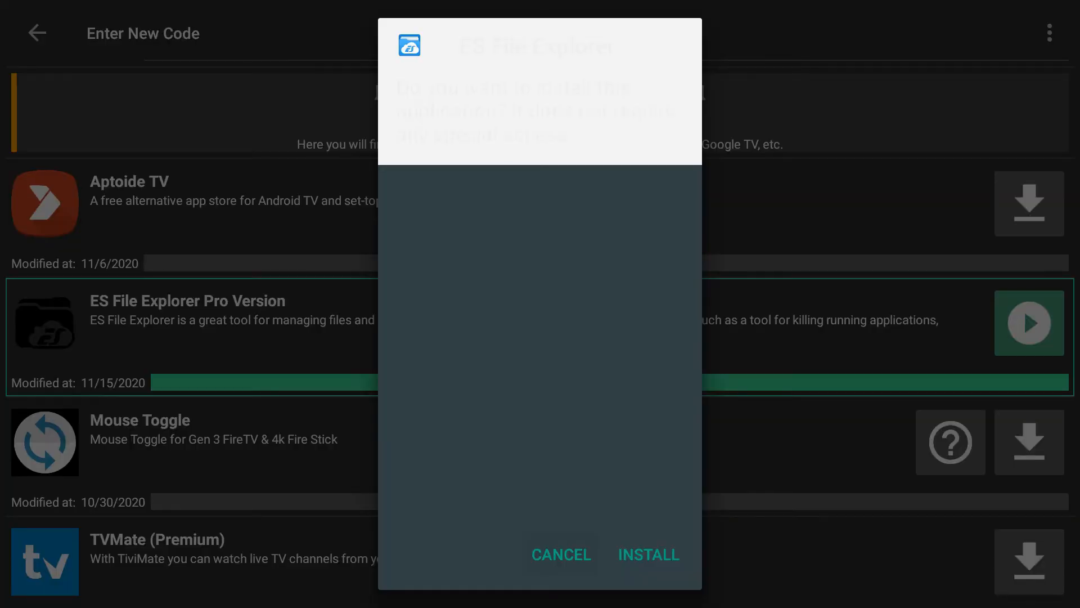
{"action": "left_click", "coordinate": [648, 555]}
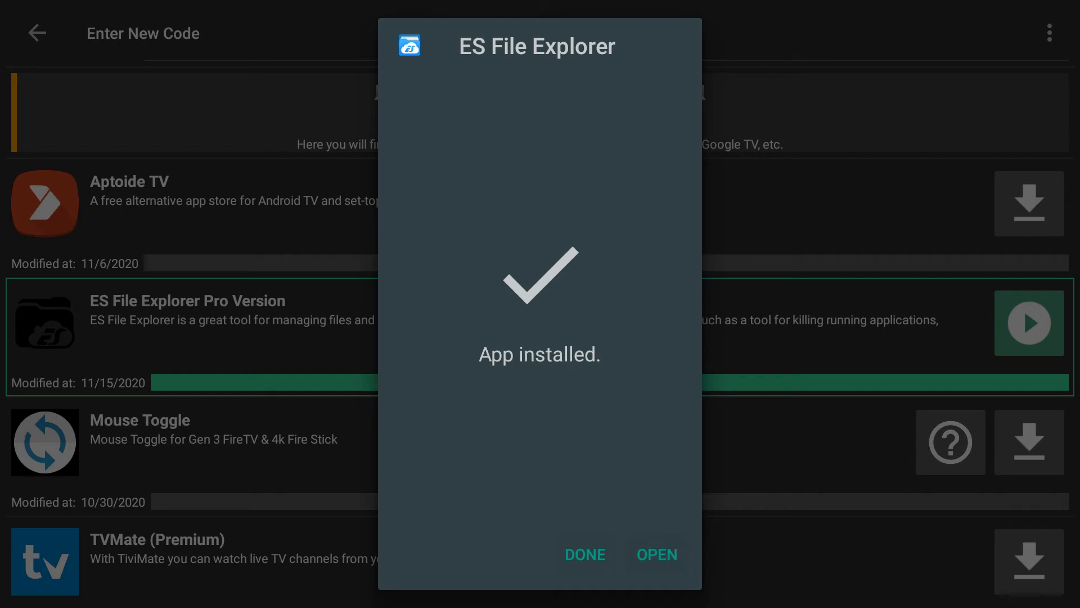
{"action": "left_click", "coordinate": [655, 554]}
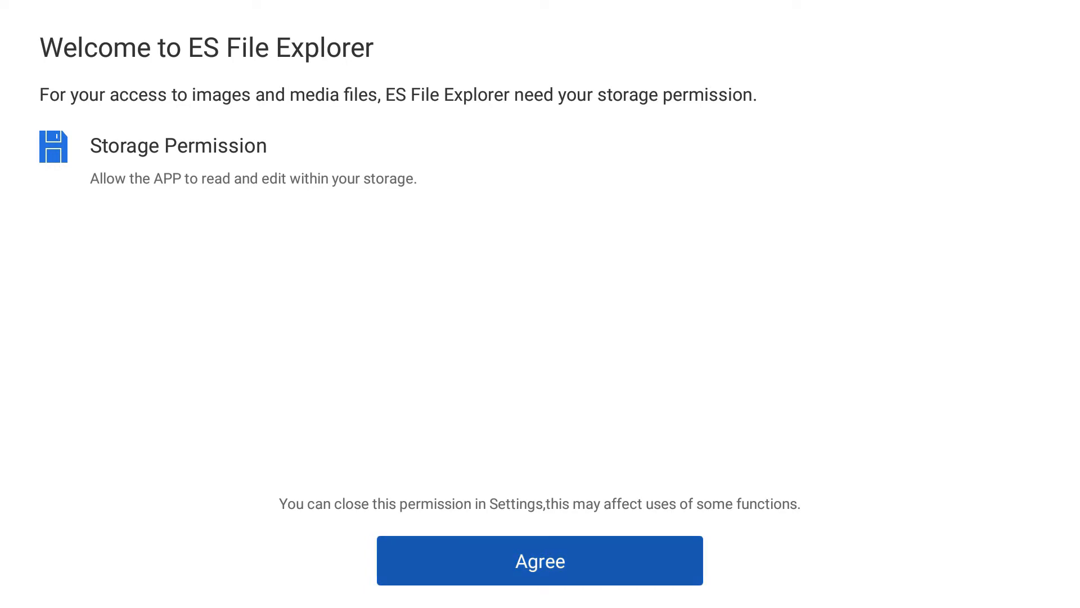
Agree to the welcome terms and allow storage, phone call and location permissions
{"action": "left_click", "coordinate": [540, 560]}
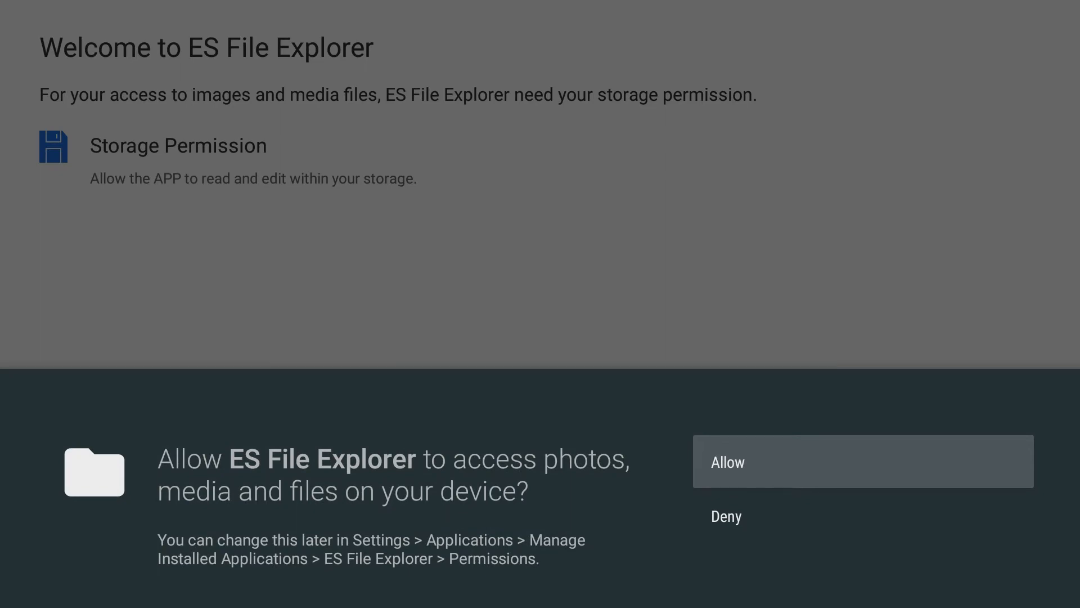
{"action": "left_click", "coordinate": [862, 461]}
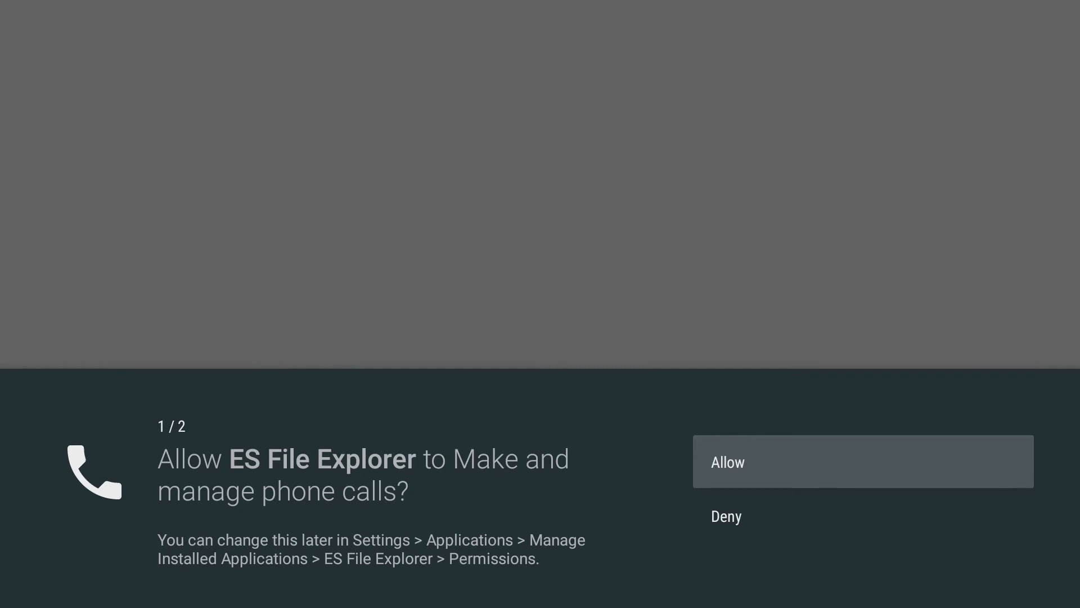
{"action": "left_click", "coordinate": [862, 460]}
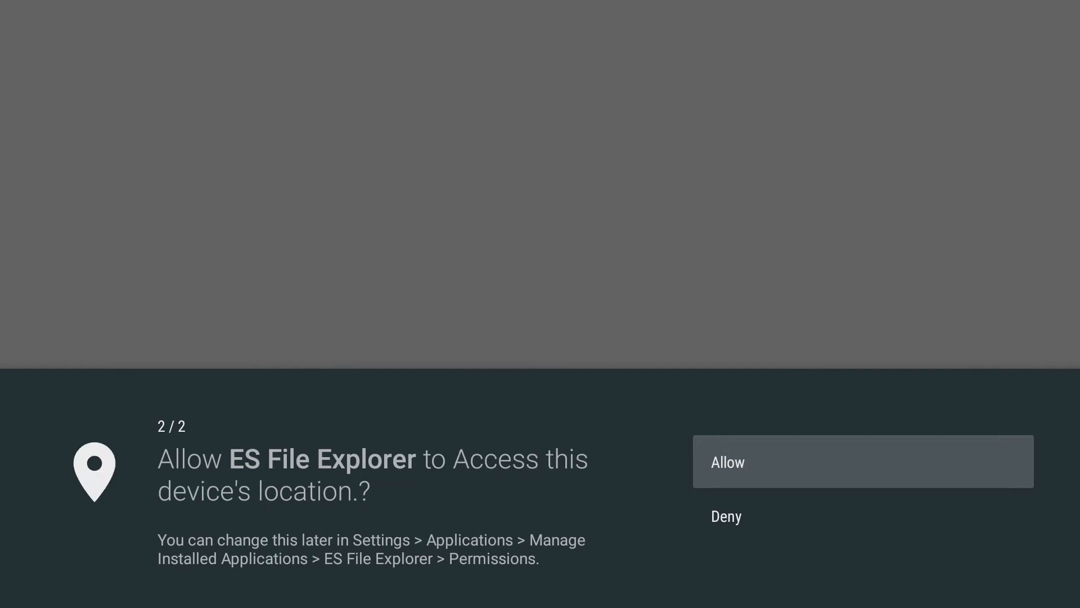
{"action": "key", "text": "Down"}
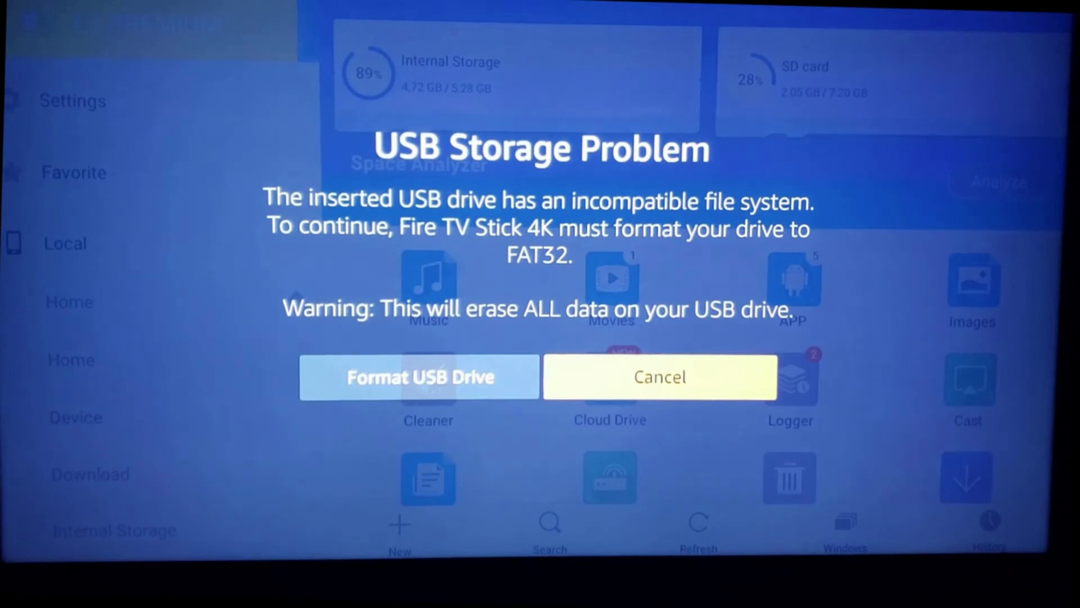
Close the USB Storage Problem warning dialog
{"action": "left_click", "coordinate": [659, 377]}
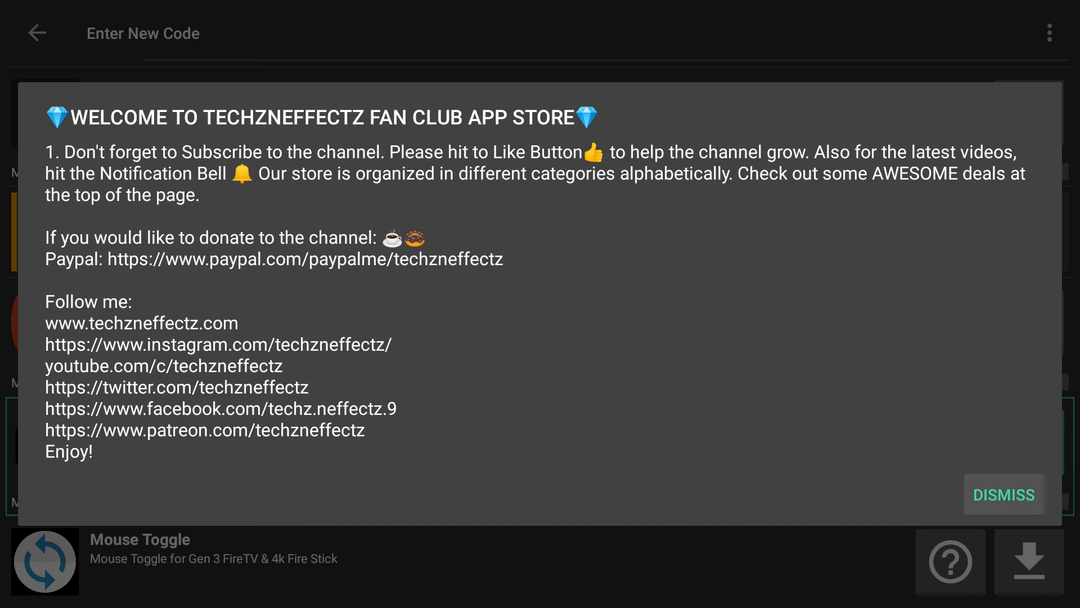
Dismiss both store pop-ups and download ES File Explorer Pro Version again
{"action": "left_click", "coordinate": [1003, 494]}
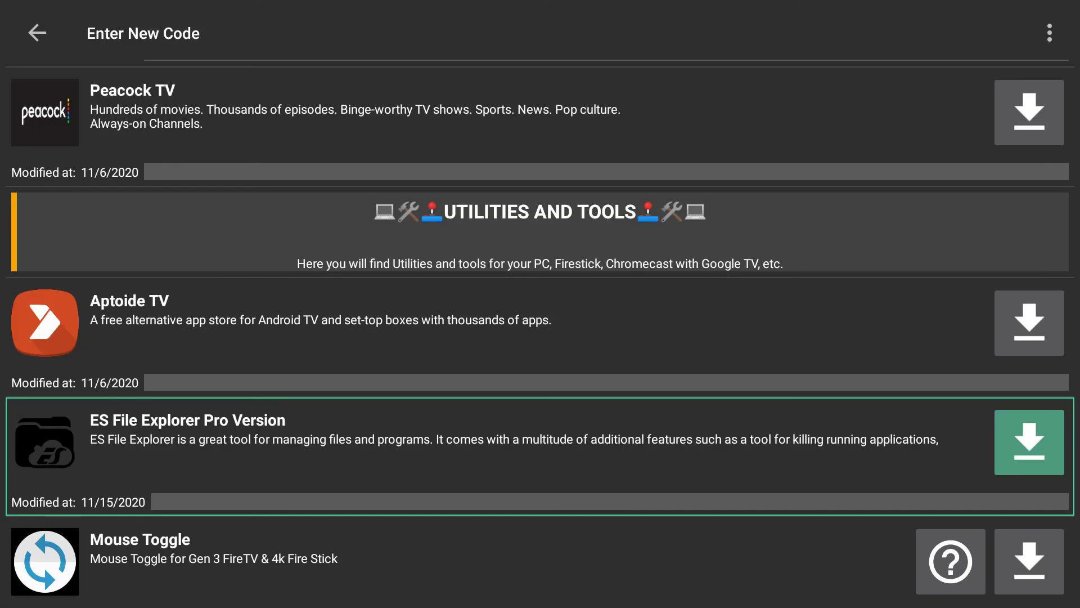
{"action": "scroll", "scroll_direction": "down", "scroll_amount": 3}
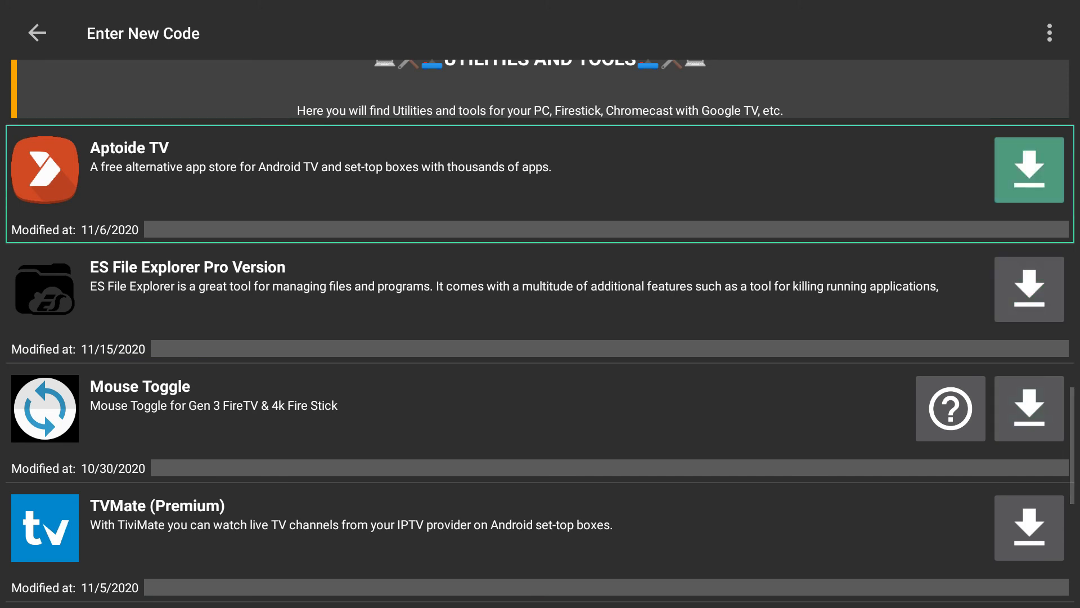
{"action": "scroll", "scroll_direction": "down", "scroll_amount": 3}
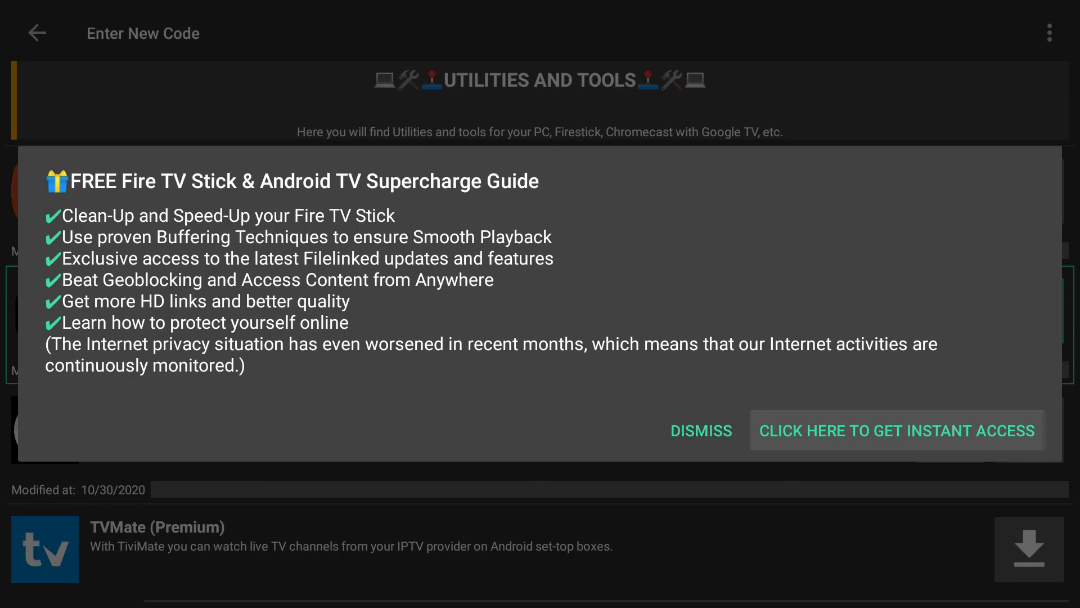
{"action": "left_click", "coordinate": [700, 430]}
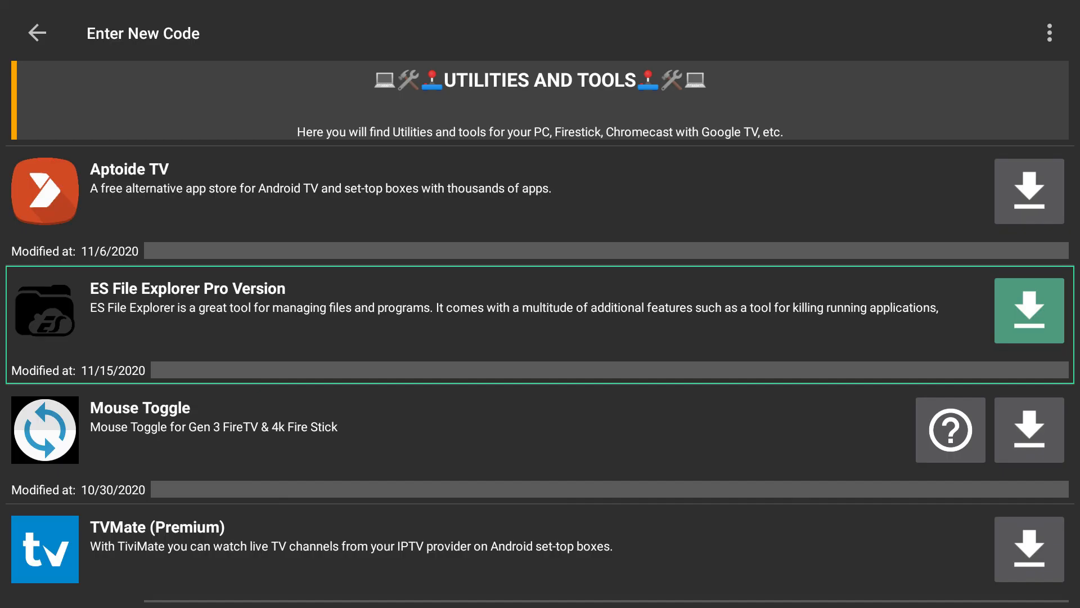
{"action": "left_click", "coordinate": [1029, 311]}
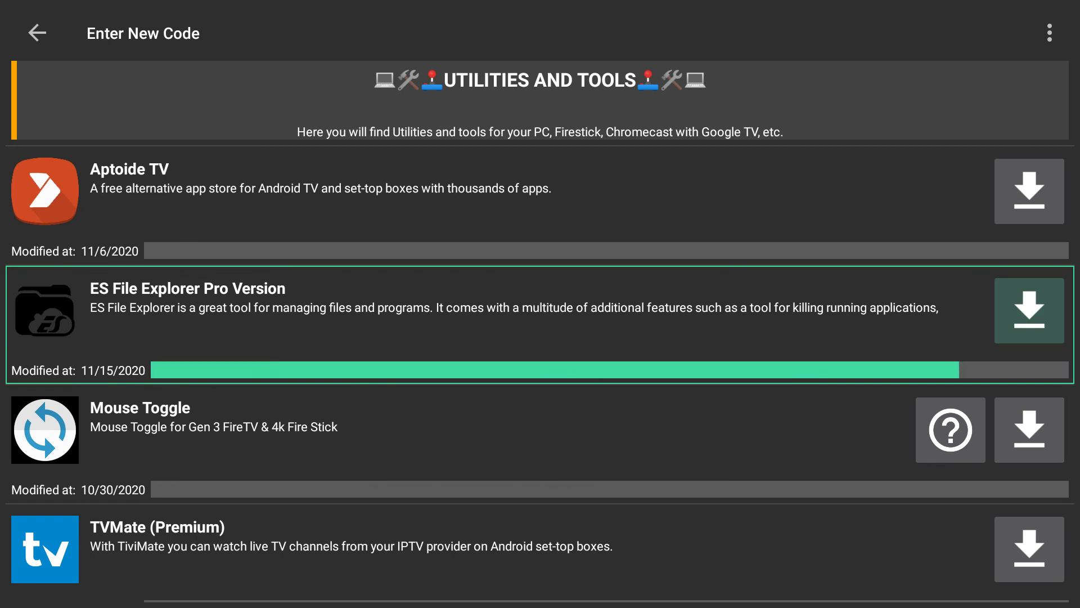
{"action": "left_click", "coordinate": [1027, 310]}
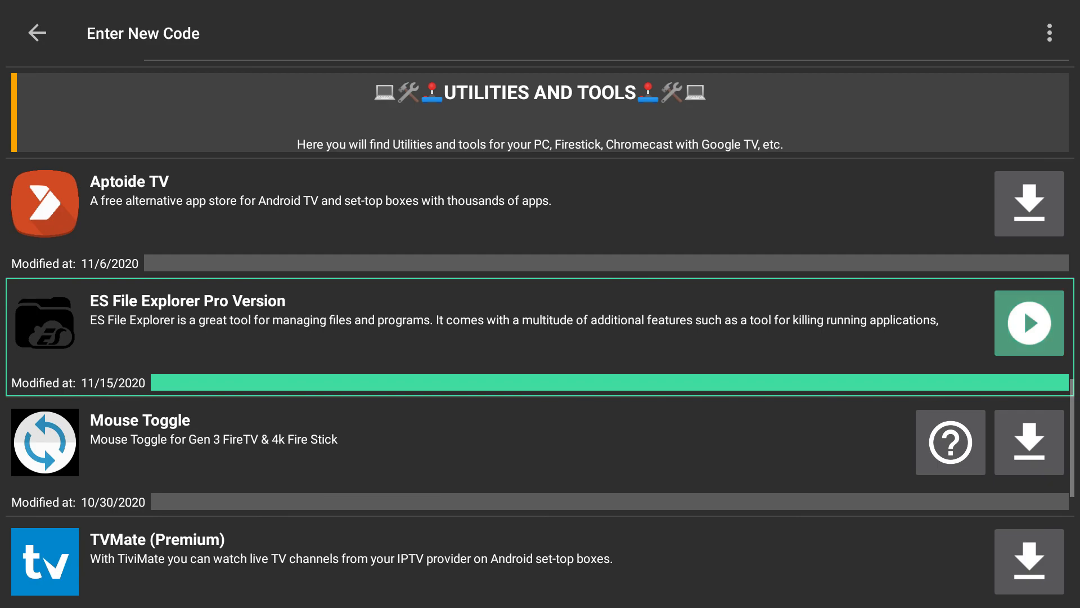